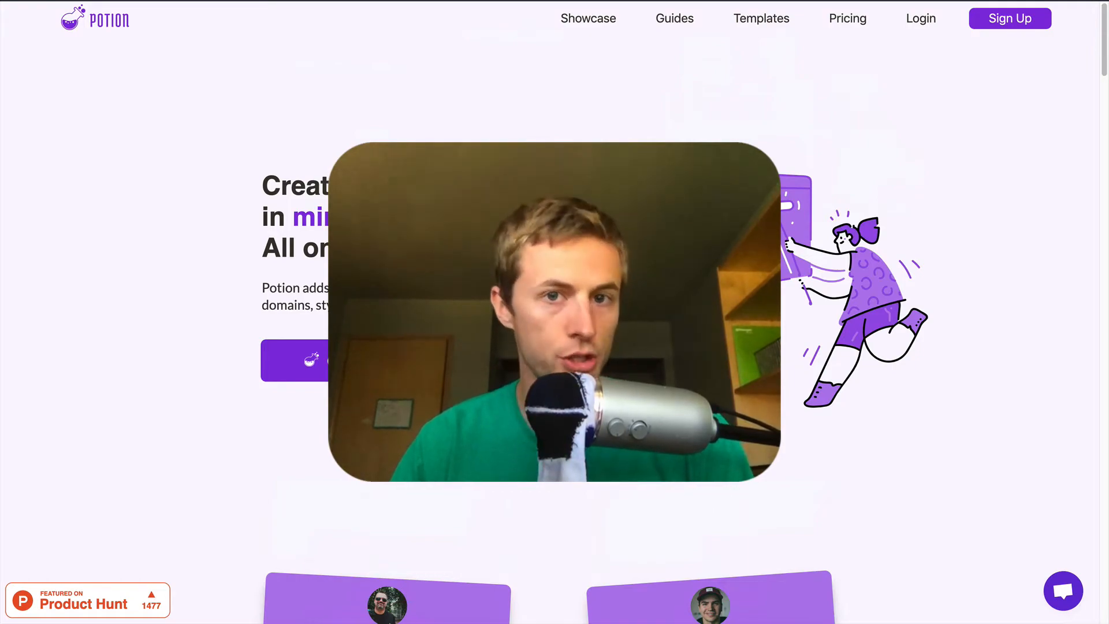
# - Scroll down to the footer and click into the Product column area
pyautogui.scroll(-3)
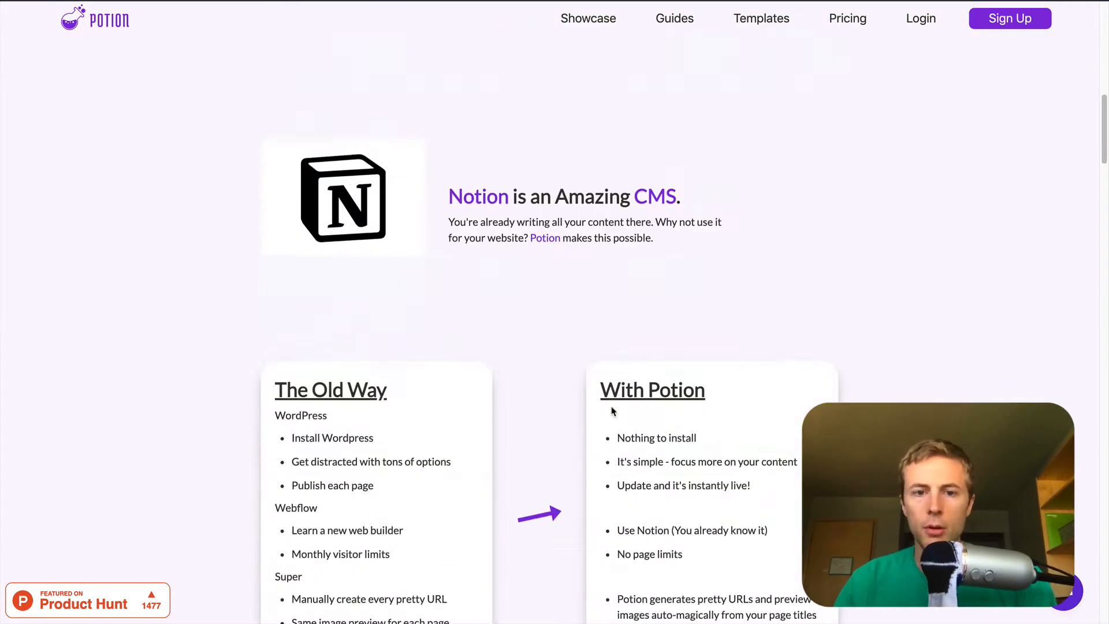
pyautogui.scroll(-3)
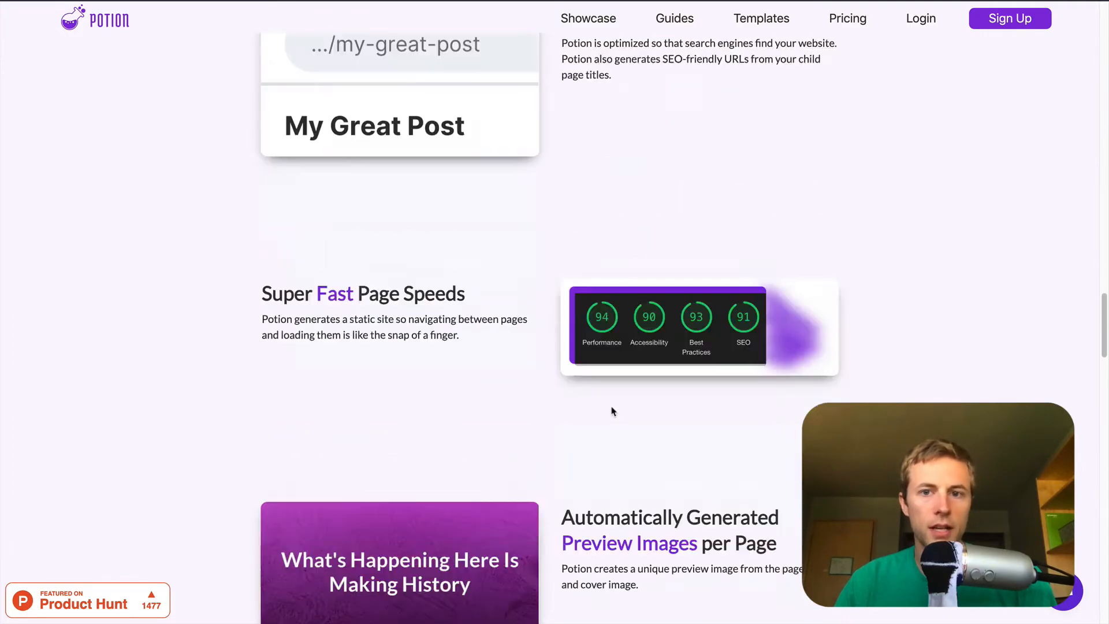
pyautogui.scroll(-3)
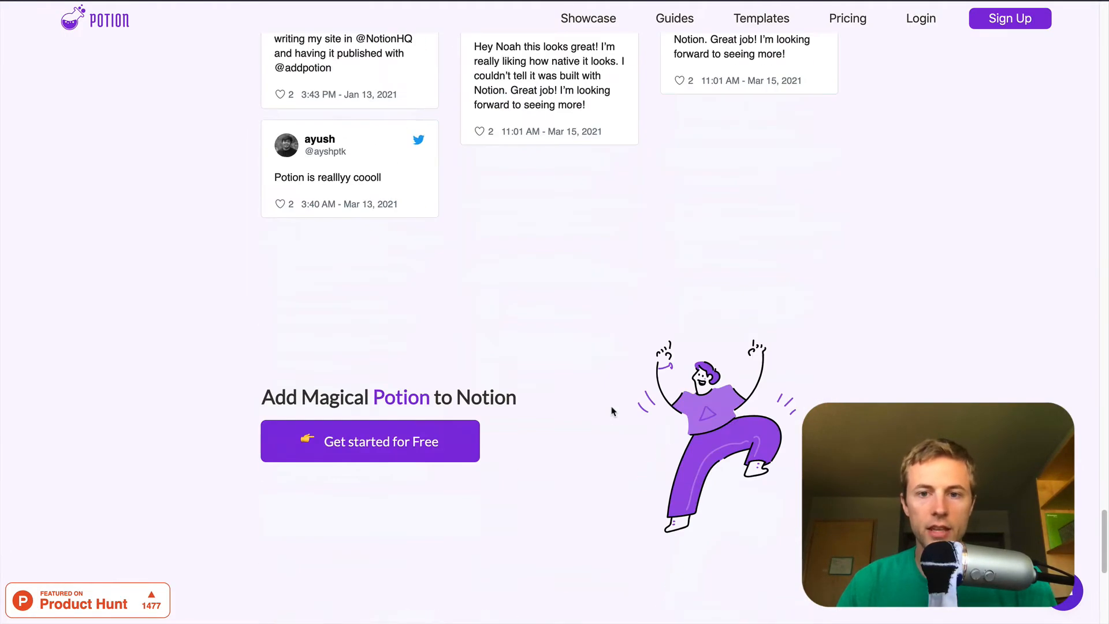
pyautogui.scroll(-3)
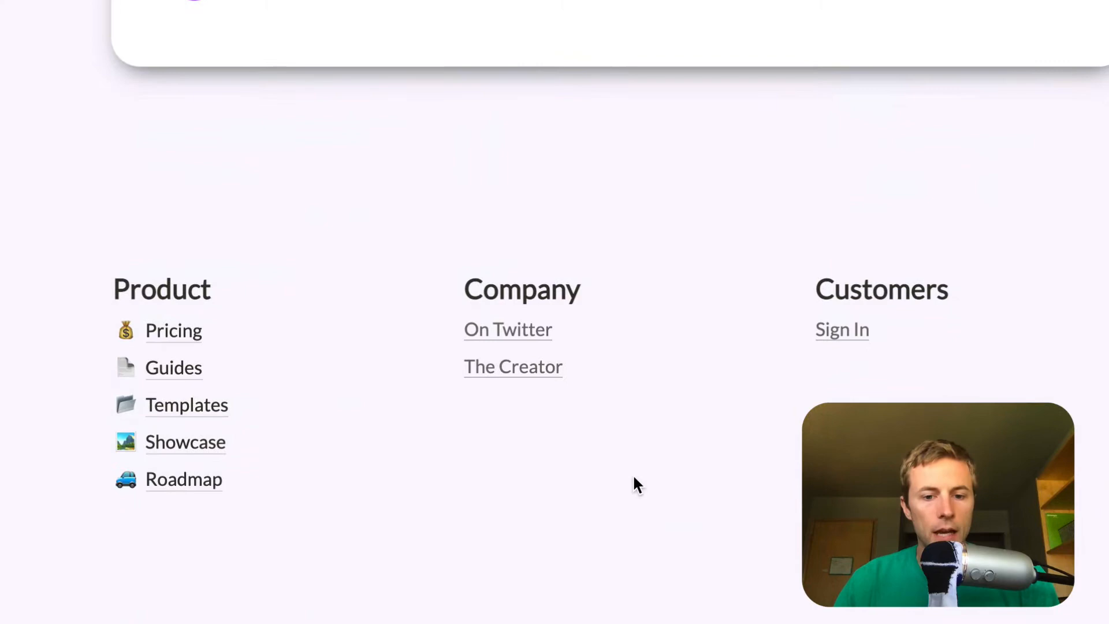
pyautogui.moveTo(663, 511)
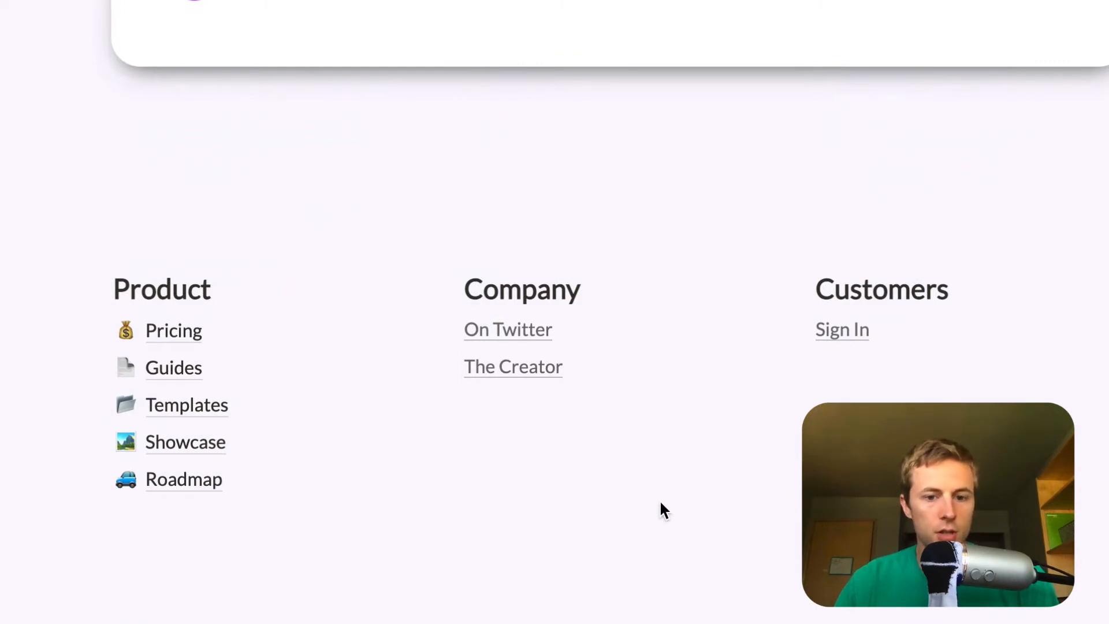
pyautogui.moveTo(214, 247)
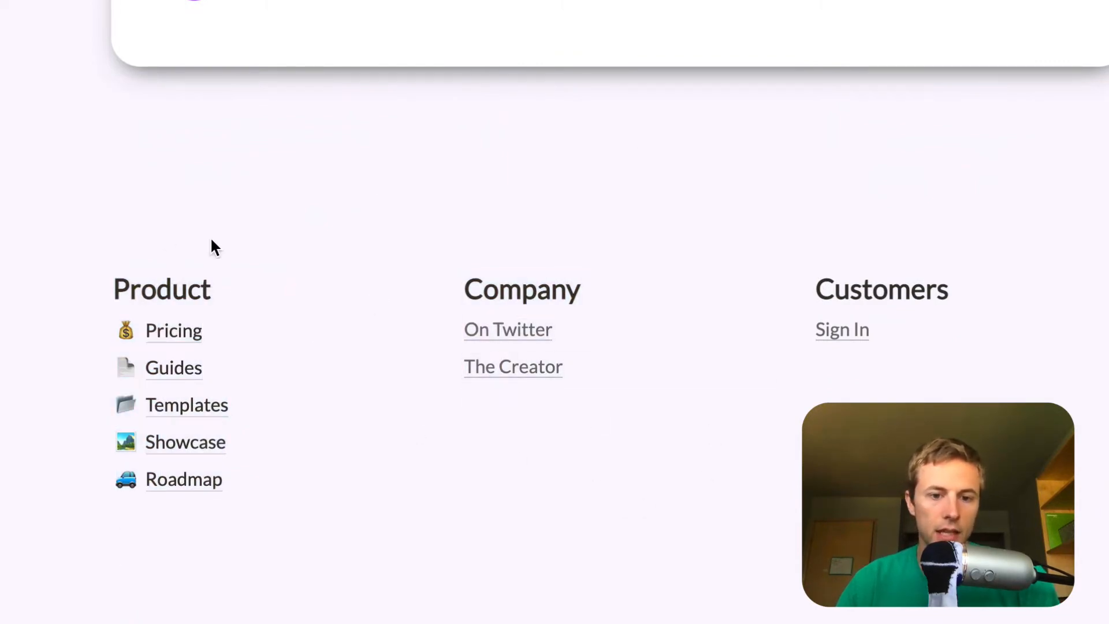
pyautogui.moveTo(240, 357)
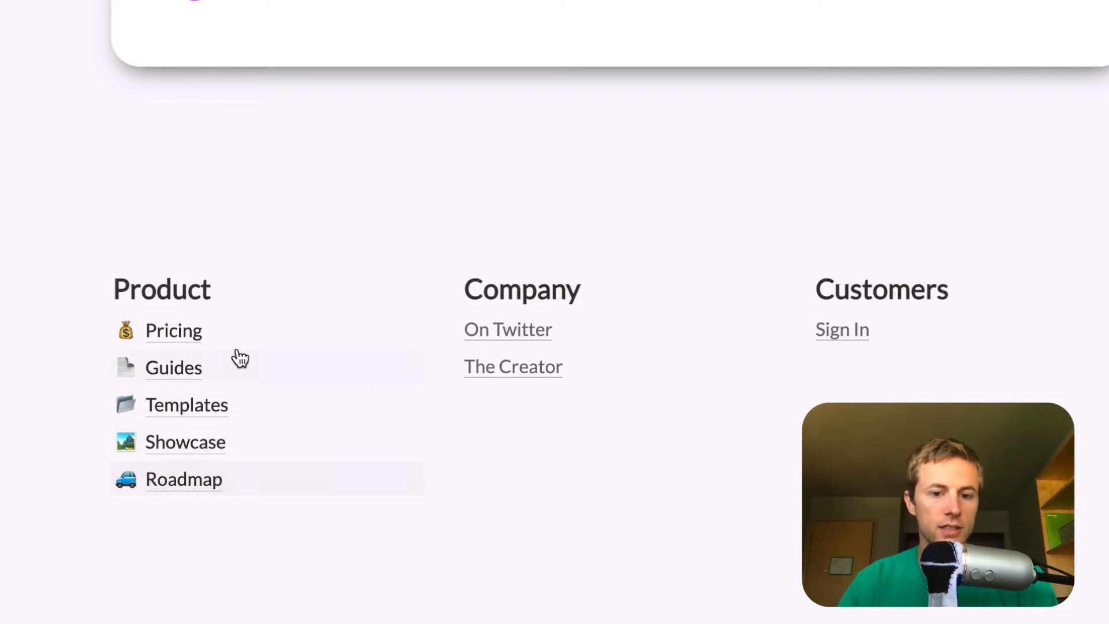
pyautogui.moveTo(841, 329)
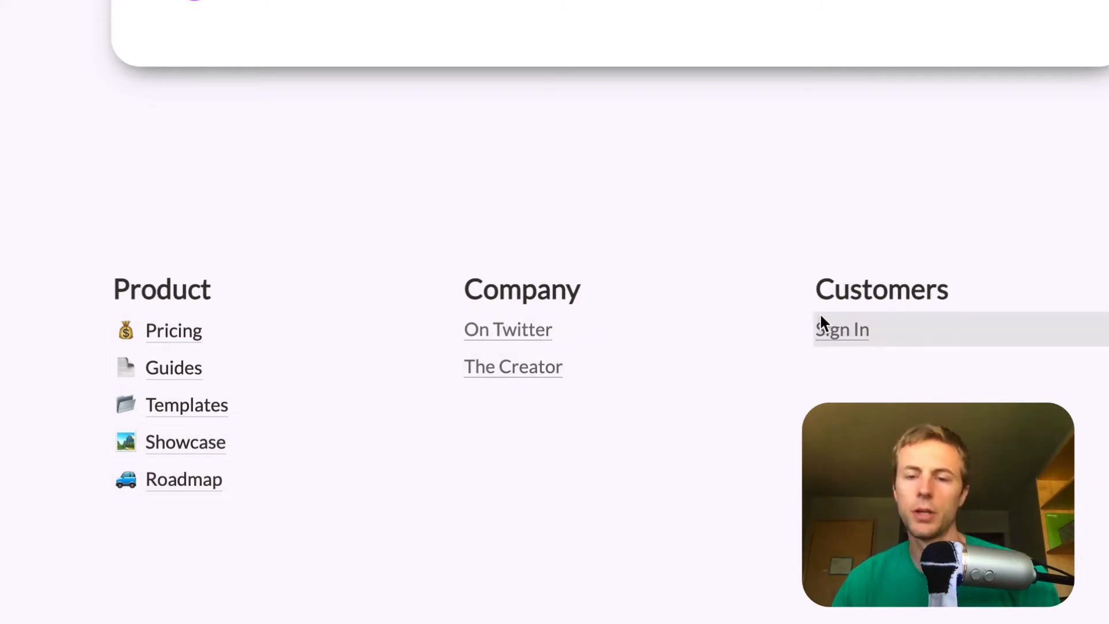
pyautogui.moveTo(692, 346)
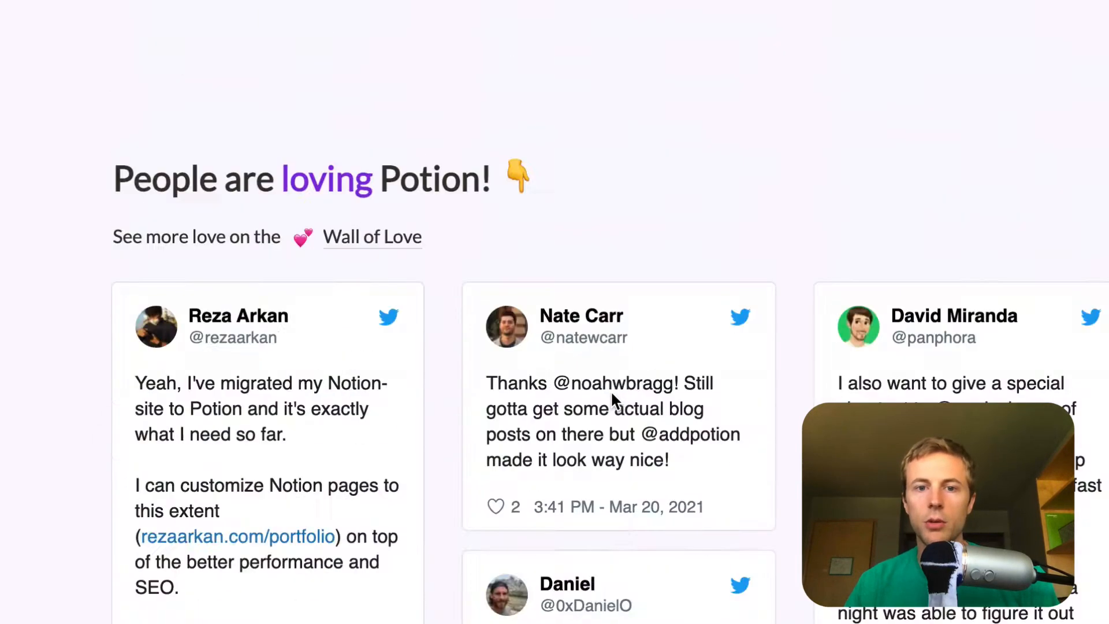
pyautogui.scroll(-3)
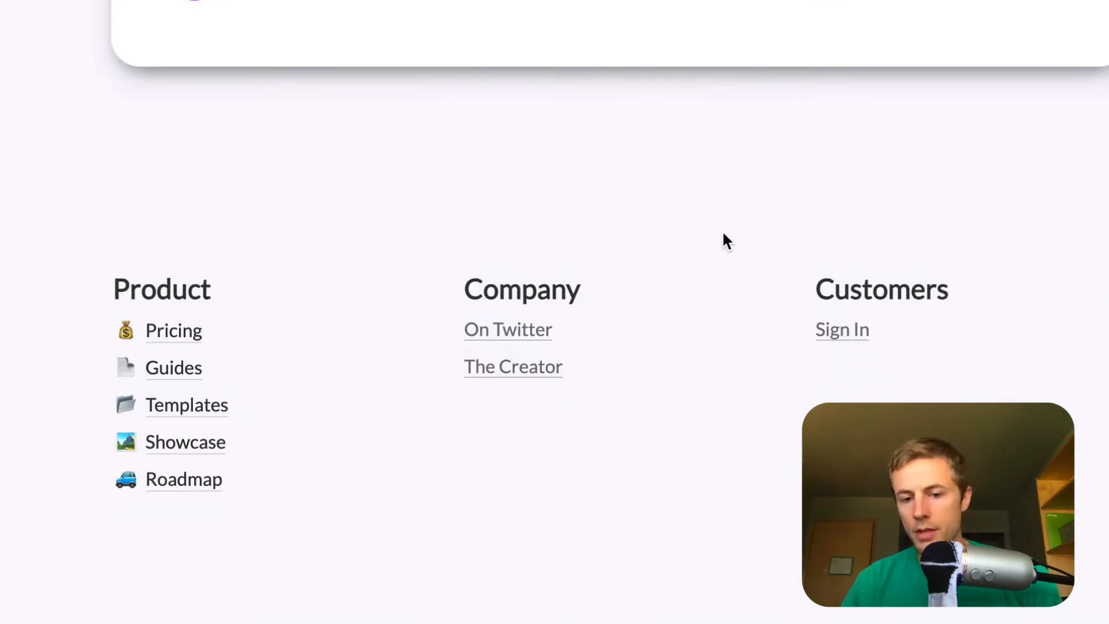
pyautogui.moveTo(241, 325)
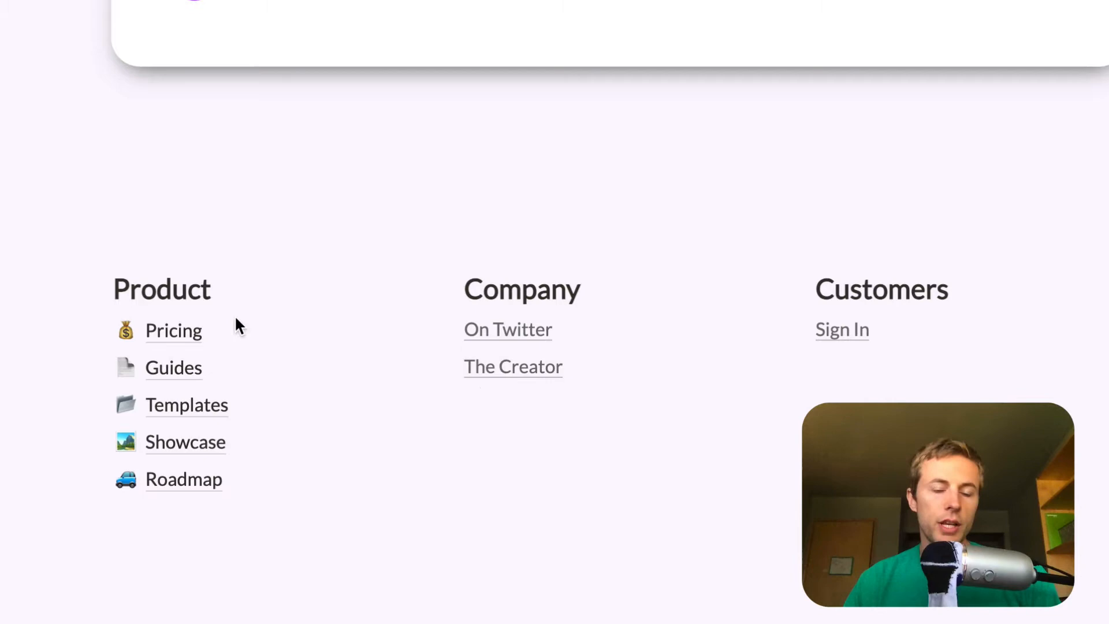
pyautogui.moveTo(268, 505)
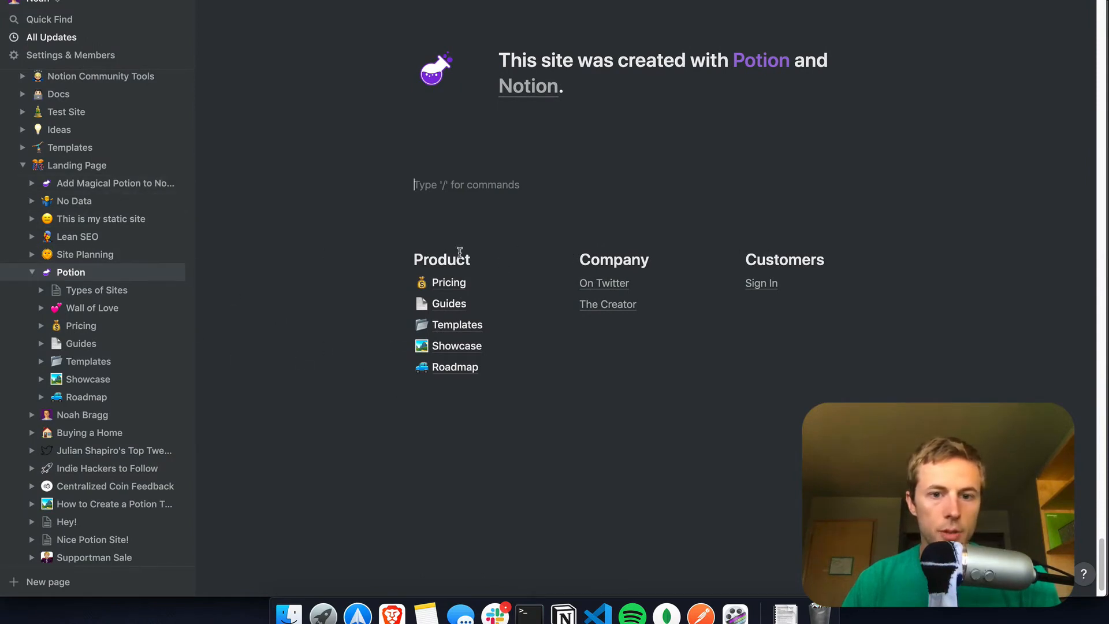
pyautogui.moveTo(180, 283)
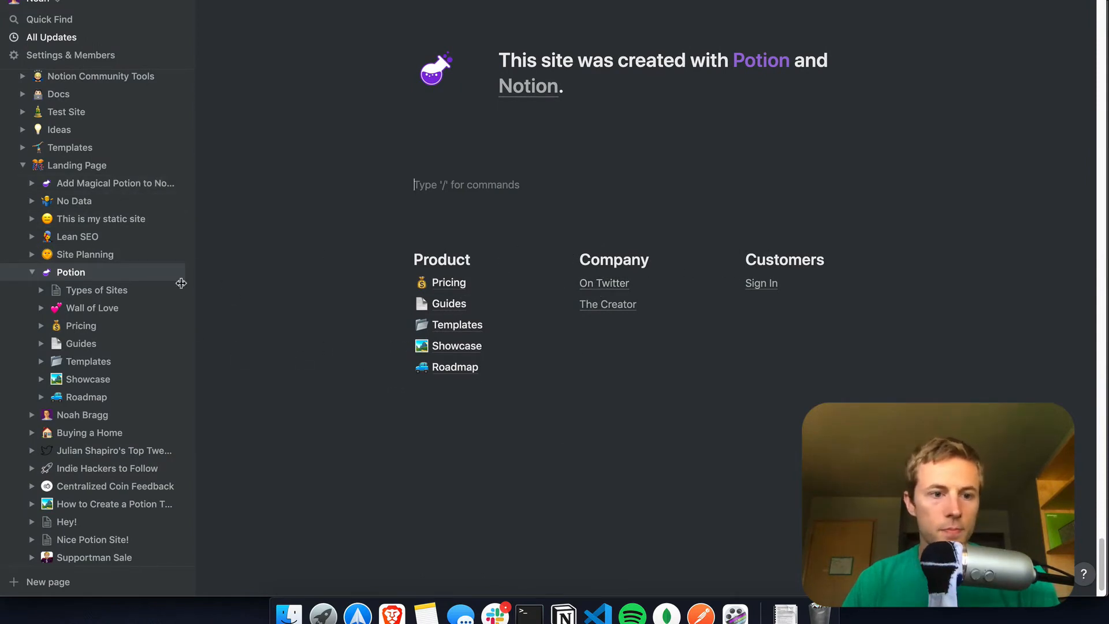
pyautogui.moveTo(81, 343)
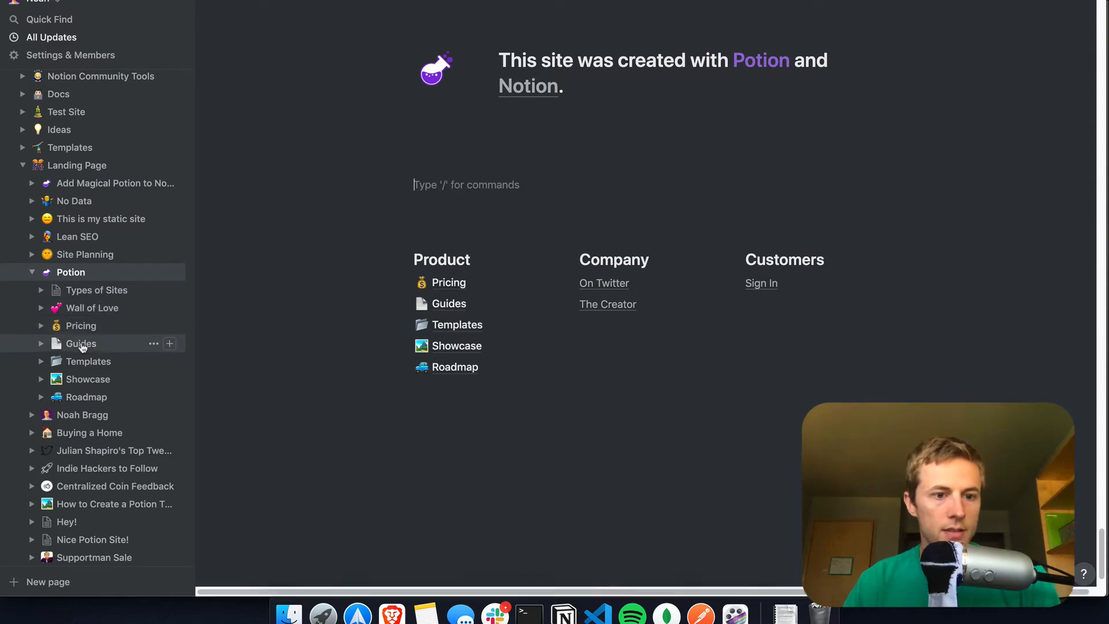
pyautogui.click(81, 343)
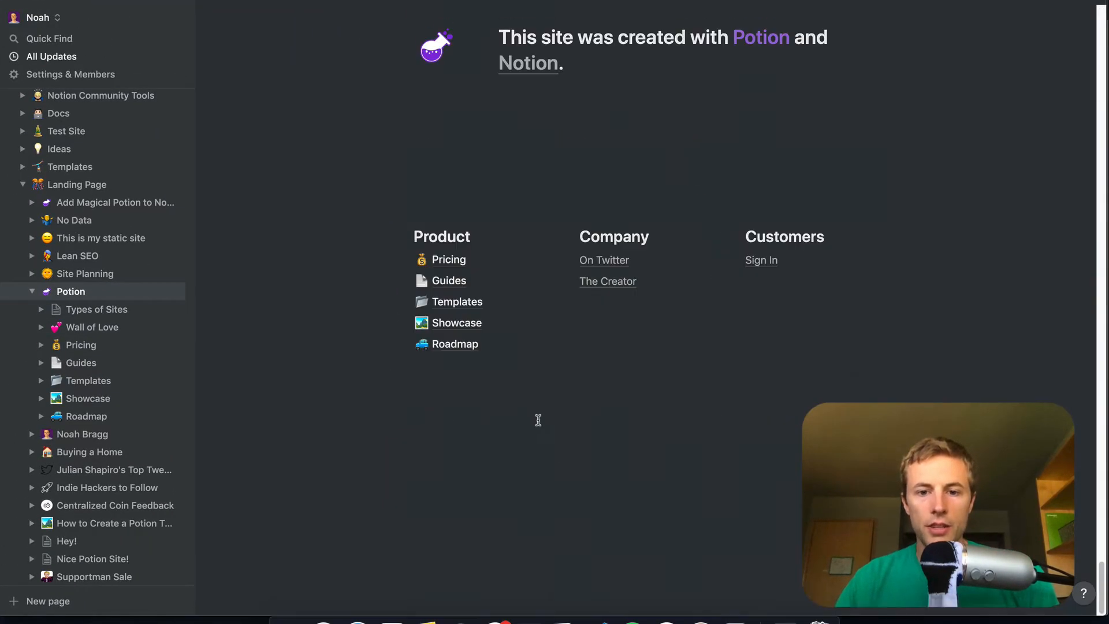
# - Insert a synced block above the footer with the /sy command
pyautogui.scroll(3)
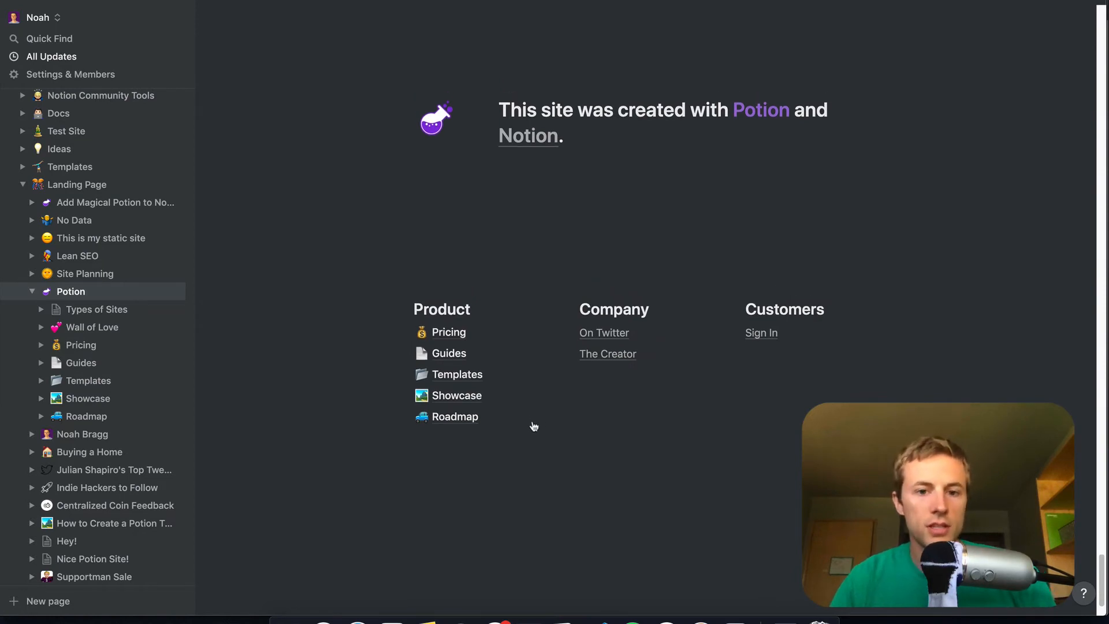
pyautogui.moveTo(472, 229)
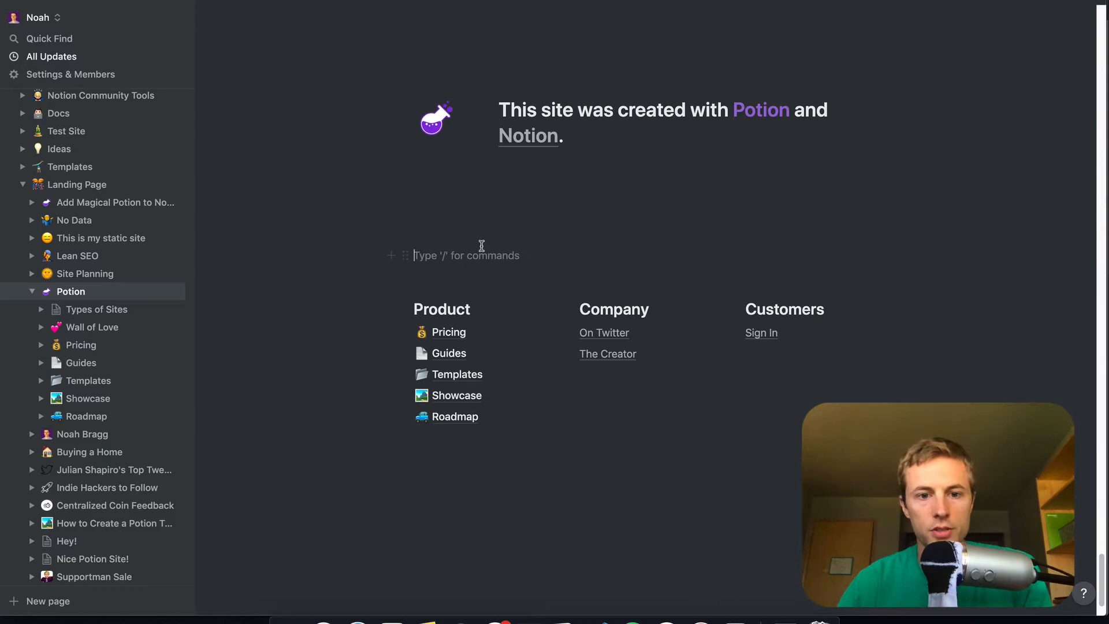
pyautogui.write('/')
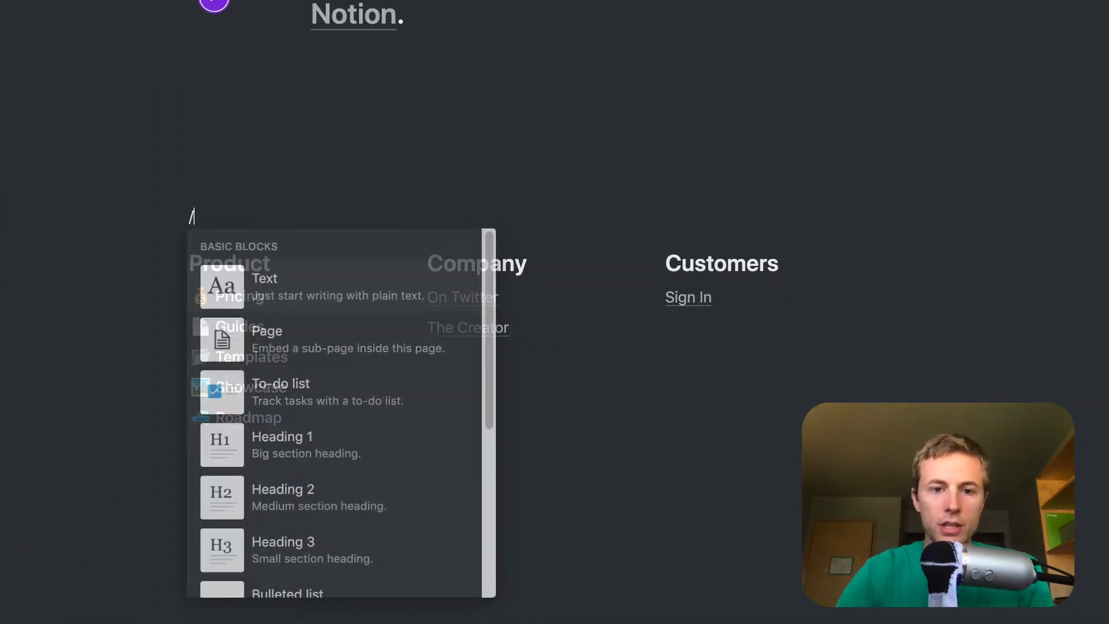
pyautogui.write('sy')
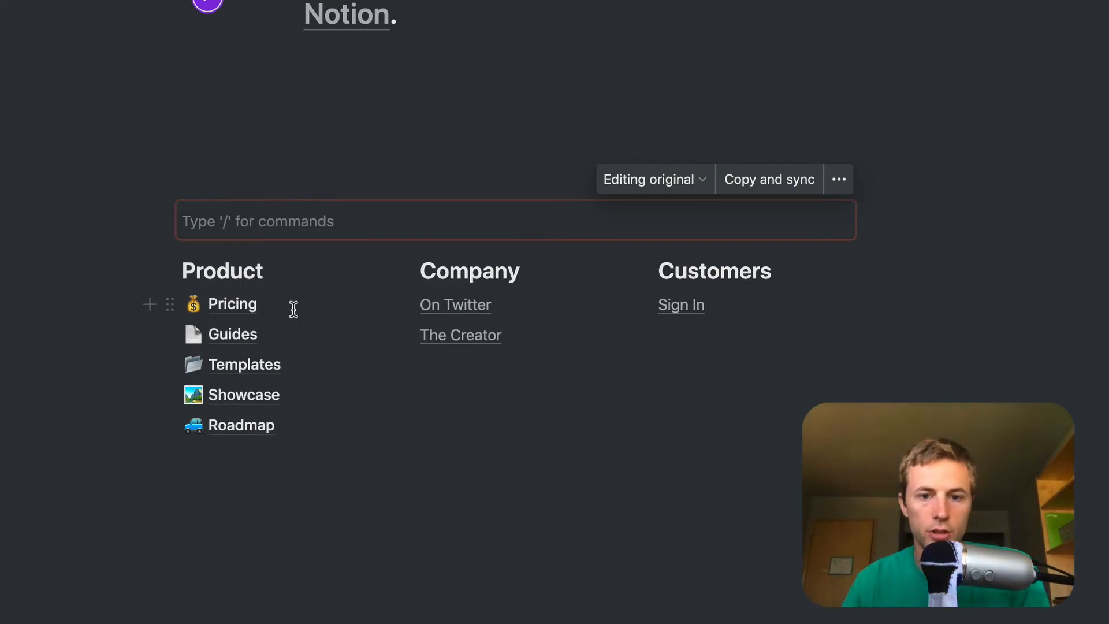
pyautogui.moveTo(308, 476)
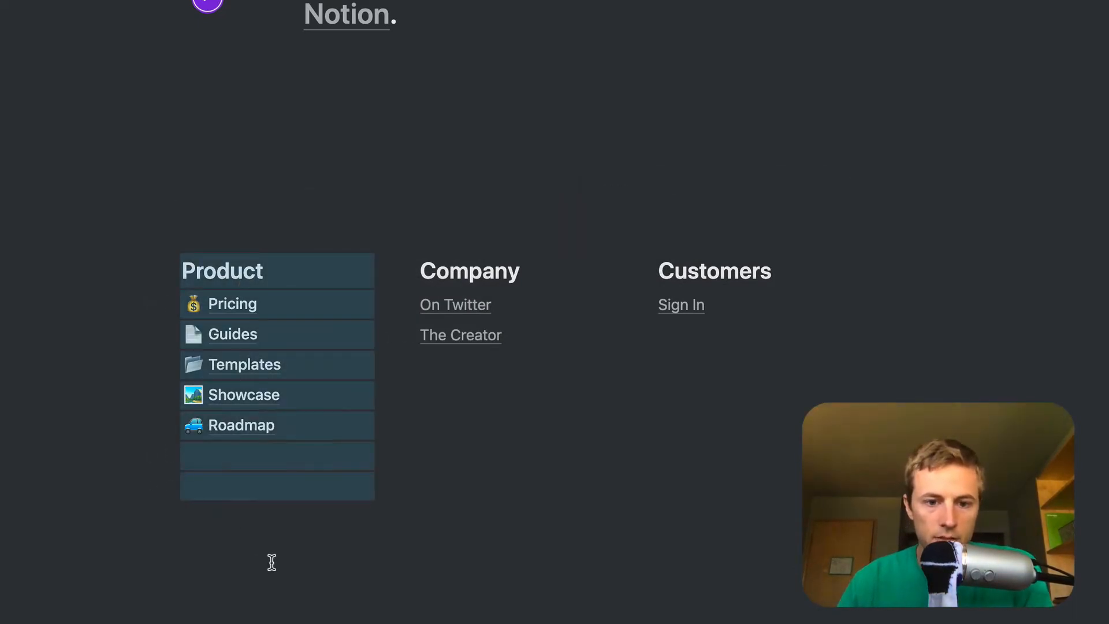
pyautogui.click(258, 517)
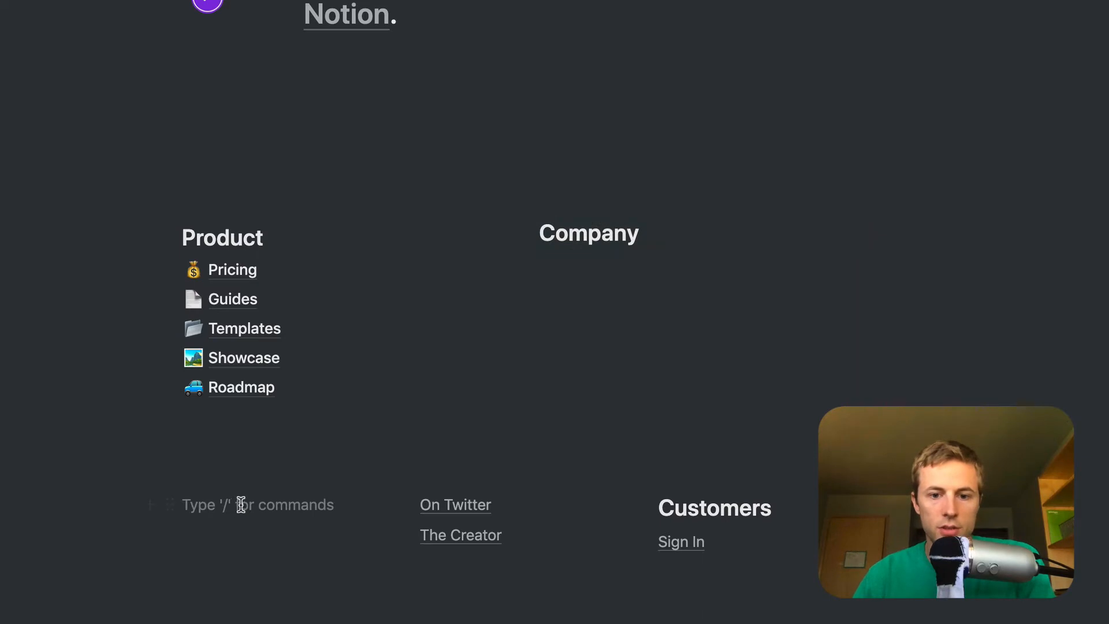
# - Add synced blocks below Product and below the Company links using /sy and /sync
pyautogui.write('/sy')
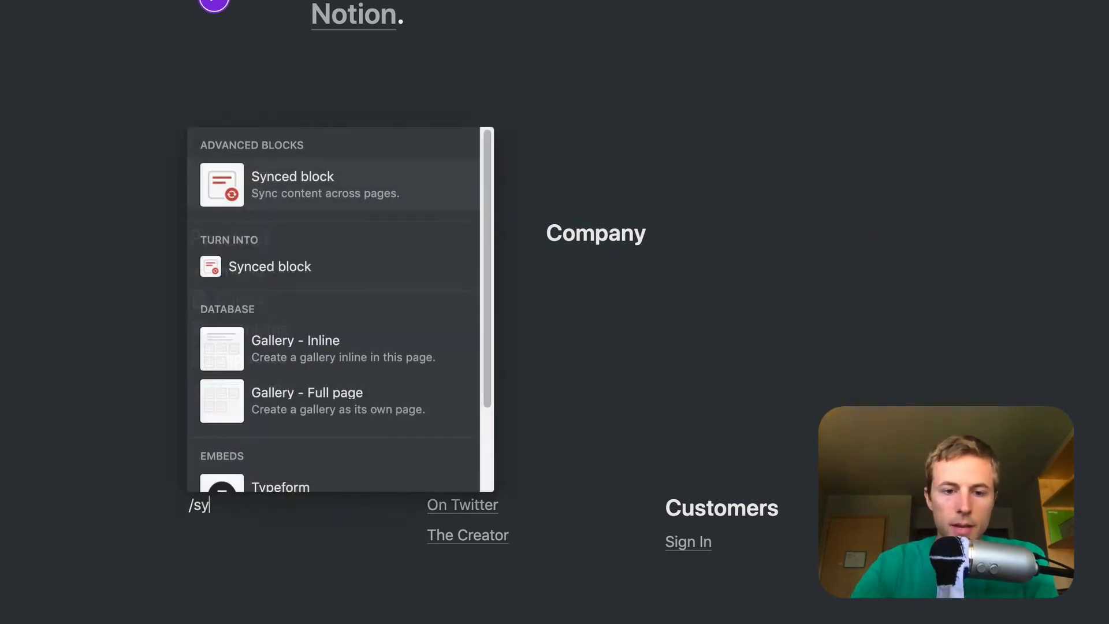
pyautogui.click(292, 184)
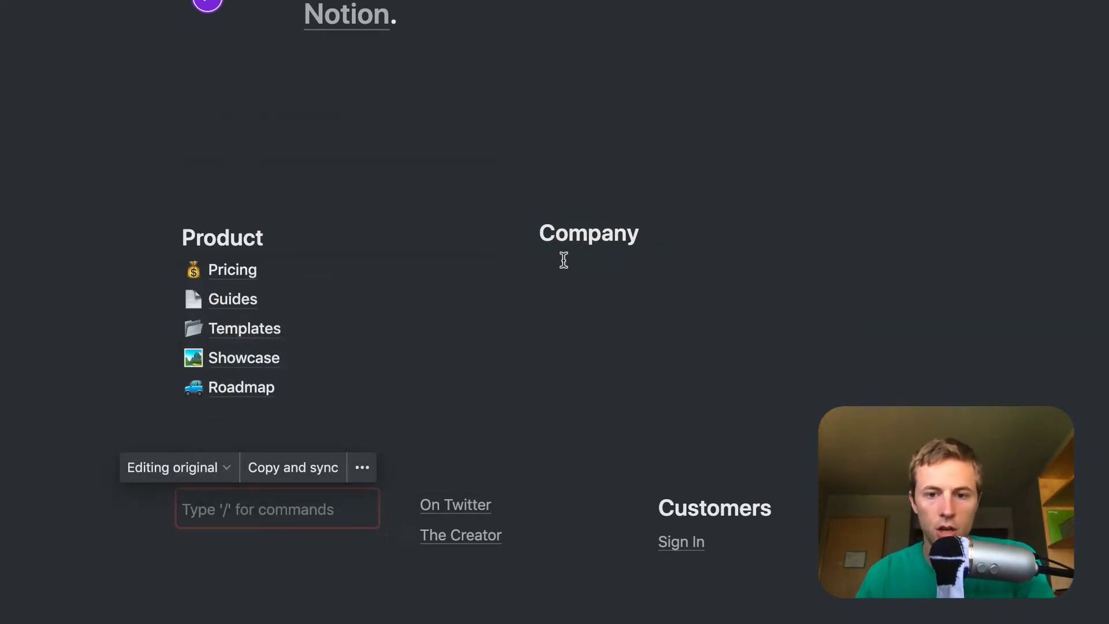
pyautogui.moveTo(531, 234)
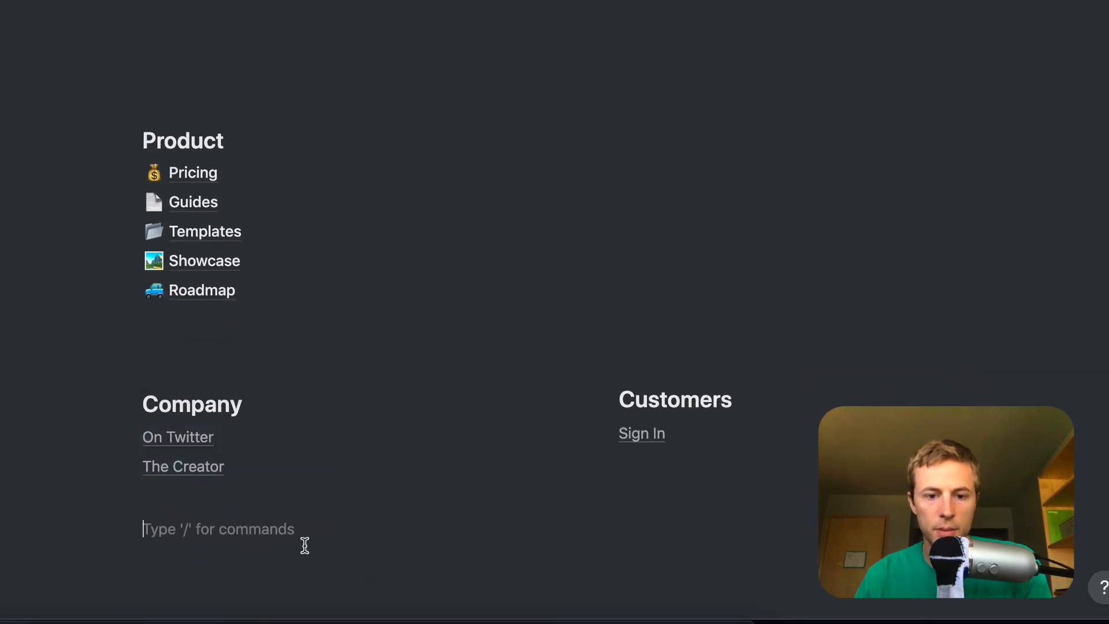
pyautogui.write('/sync')
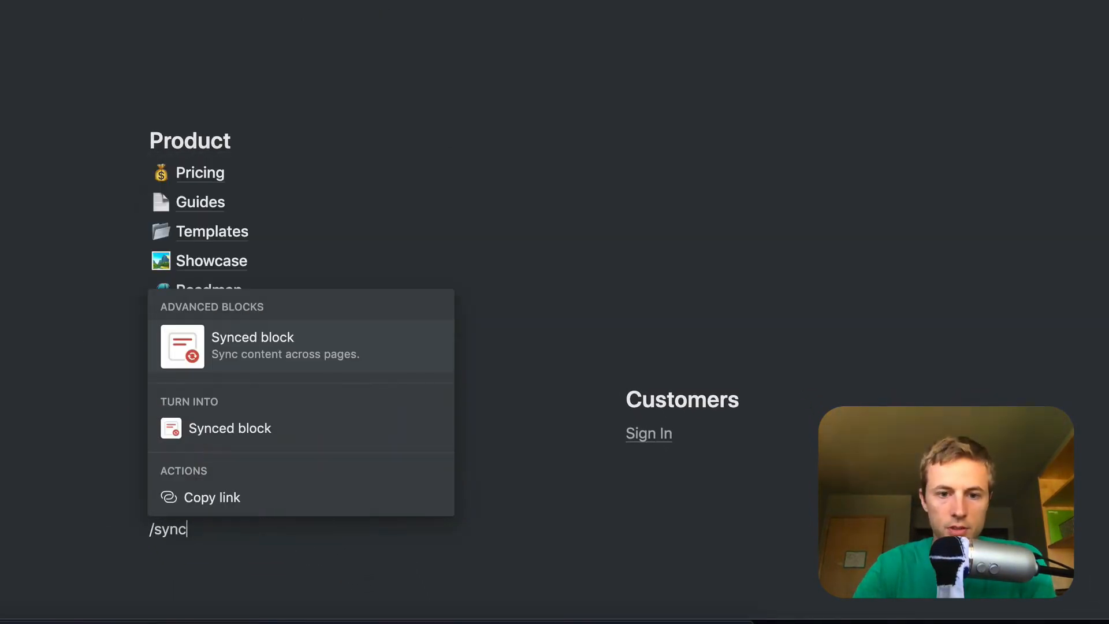
pyautogui.click(252, 346)
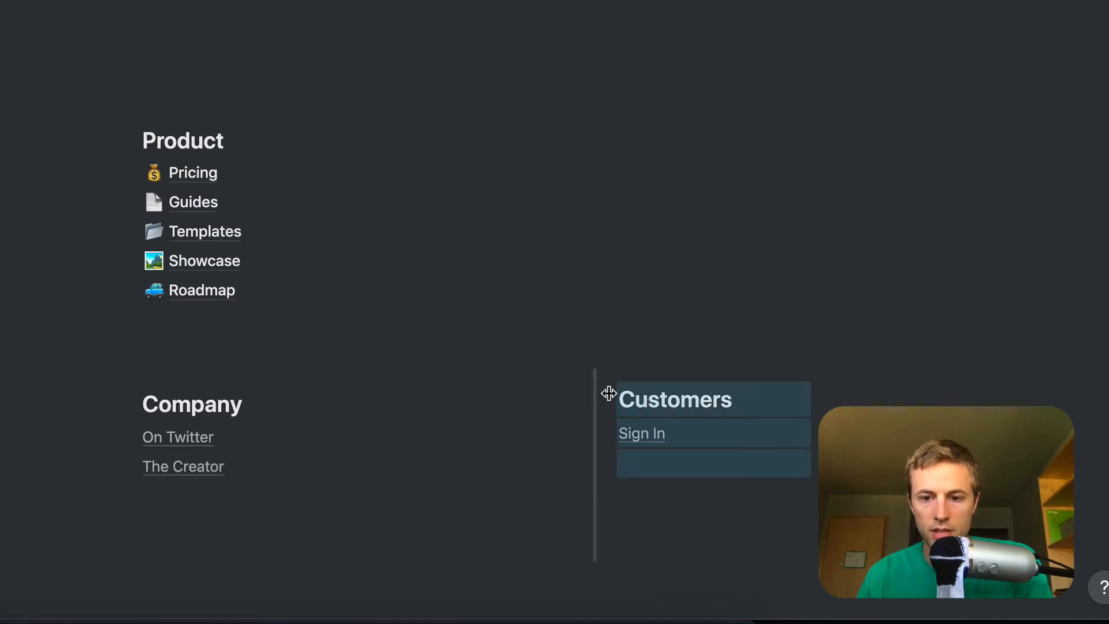
pyautogui.moveTo(562, 428)
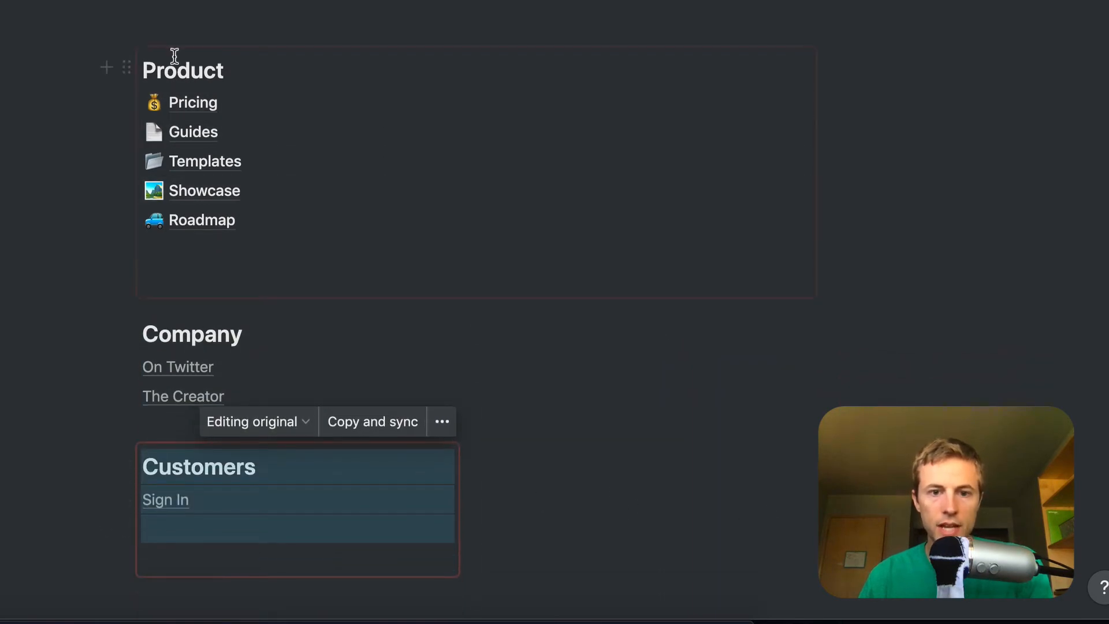
pyautogui.moveTo(127, 326)
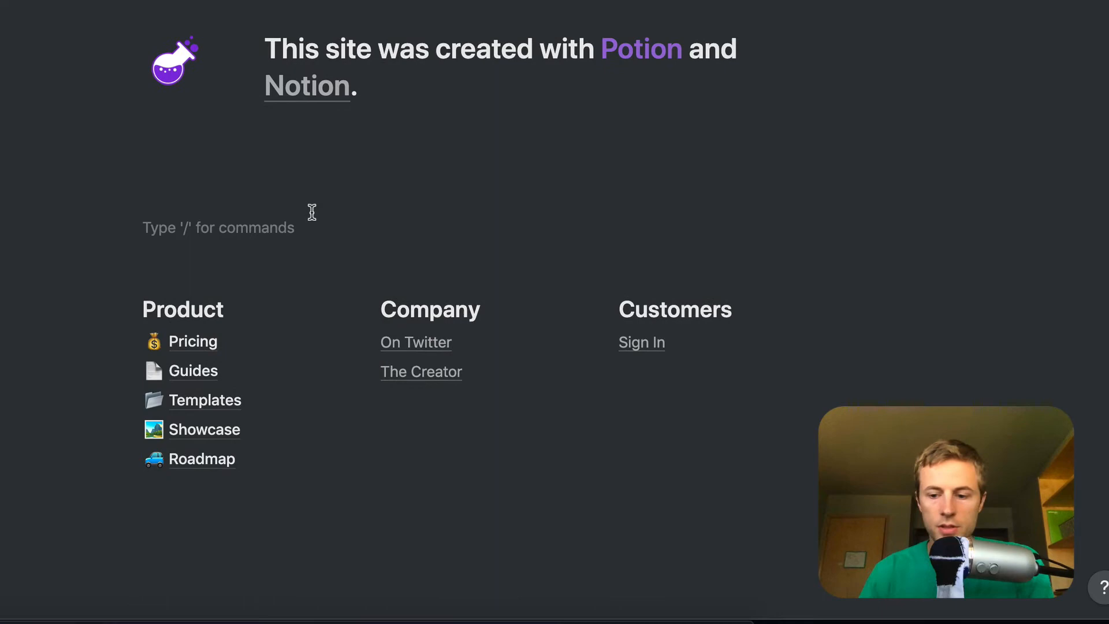
pyautogui.scroll(-3)
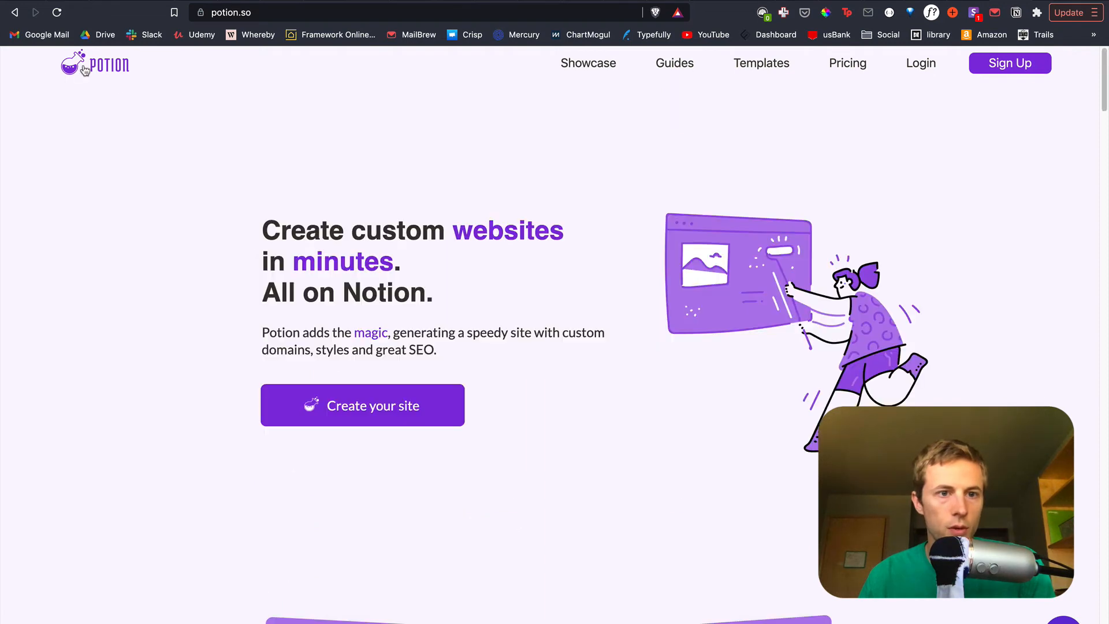
# - Scroll down the potion.so home page to its footer
pyautogui.scroll(-3)
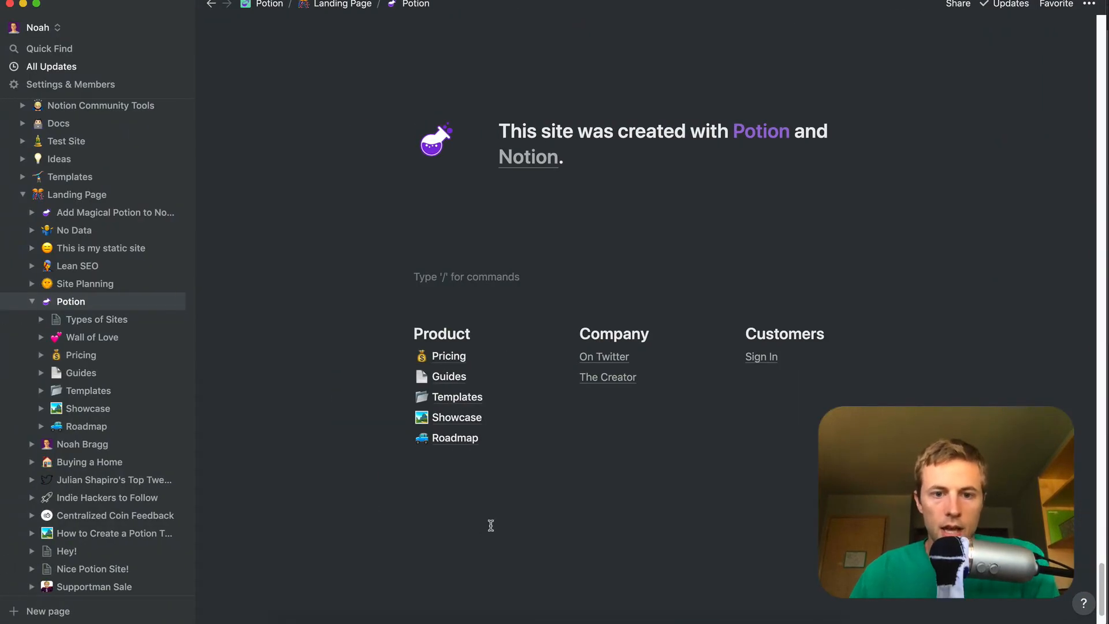
pyautogui.moveTo(405, 333)
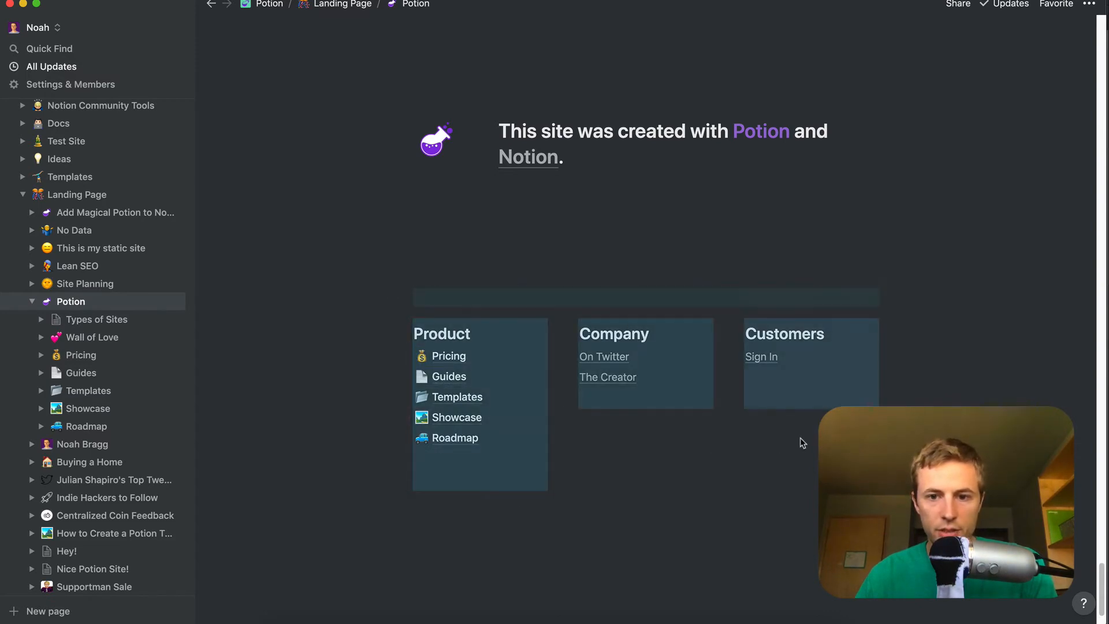
pyautogui.moveTo(721, 442)
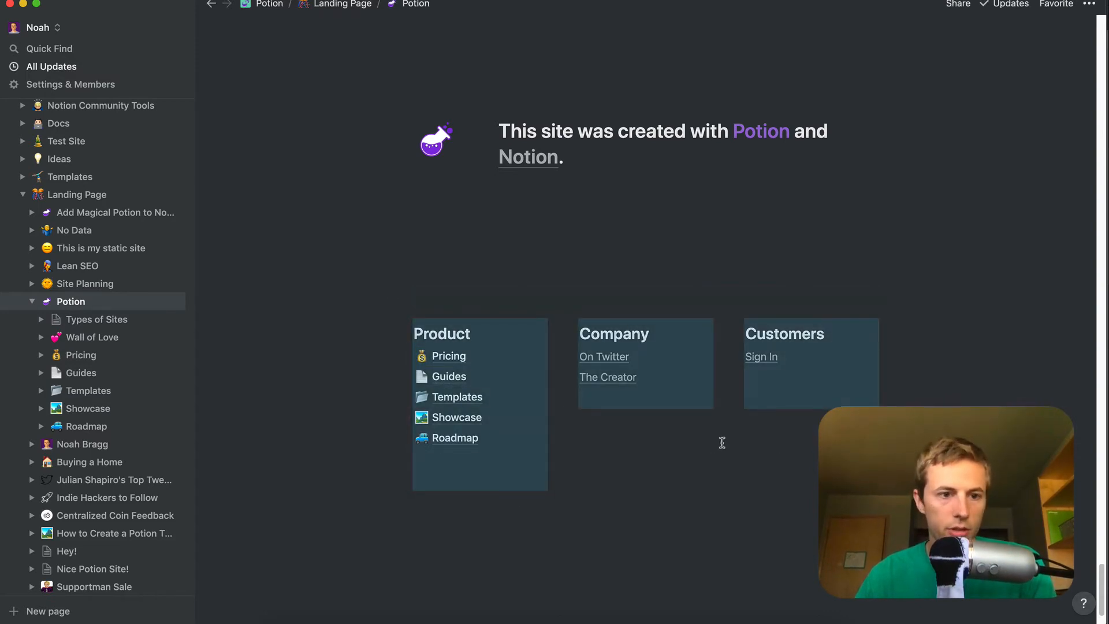
# - Open the Templates page, scroll to its bottom, and paste the synced footer
pyautogui.click(89, 390)
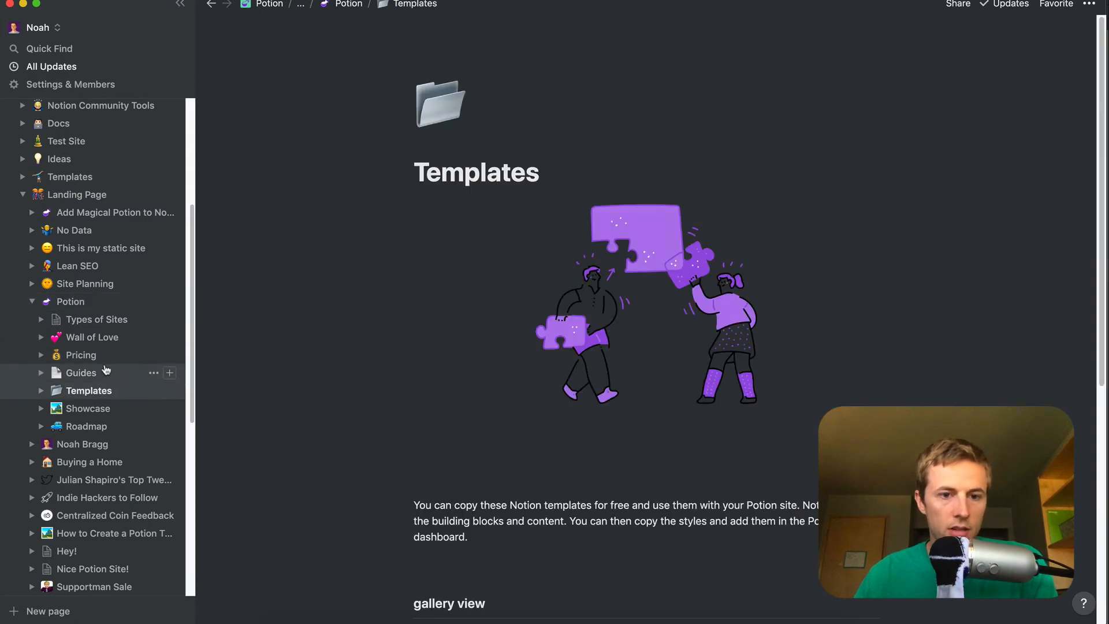
pyautogui.scroll(-3)
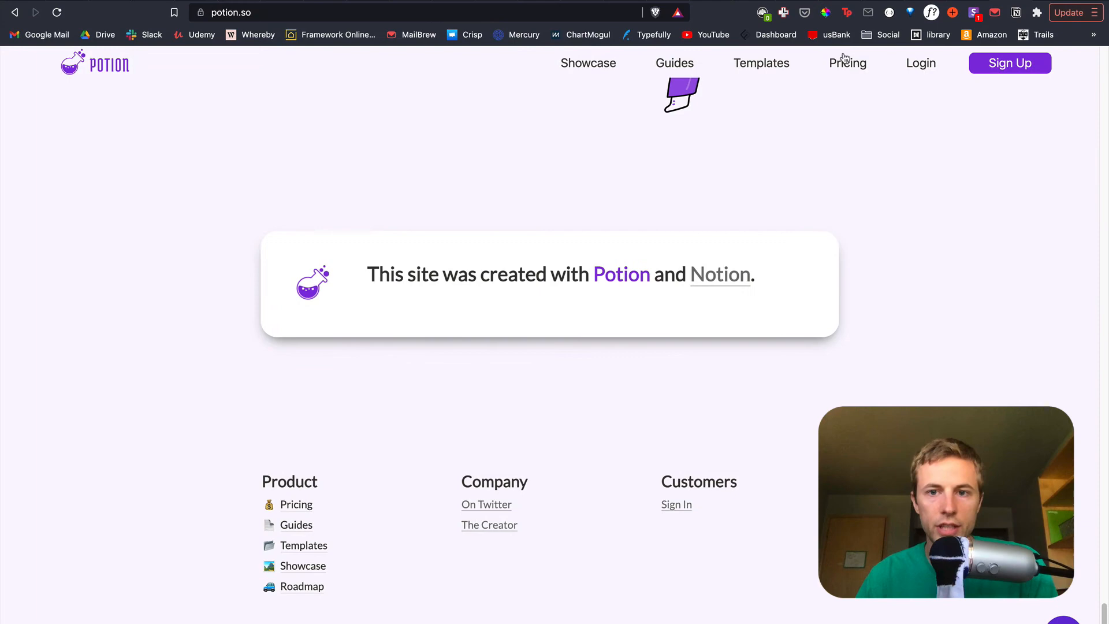
pyautogui.click(761, 63)
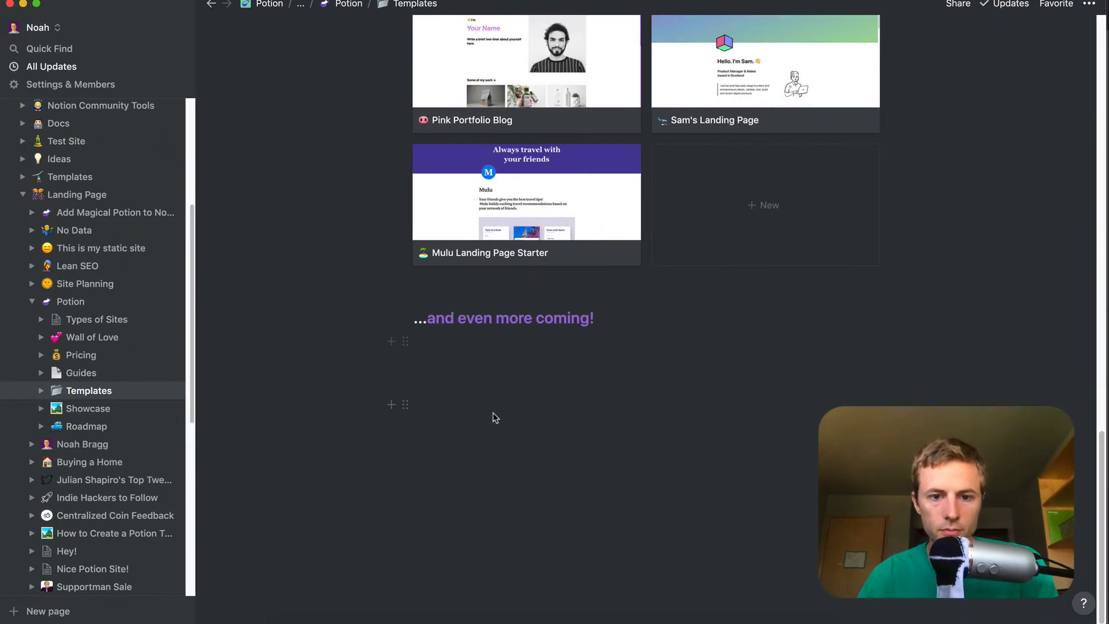
pyautogui.scroll(-3)
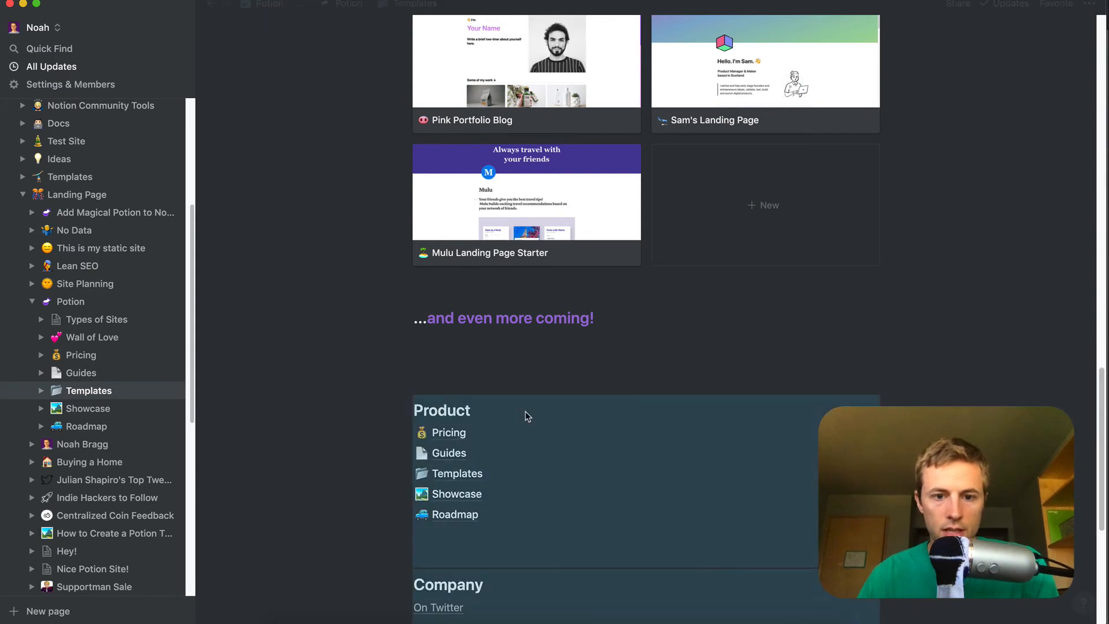
pyautogui.scroll(-3)
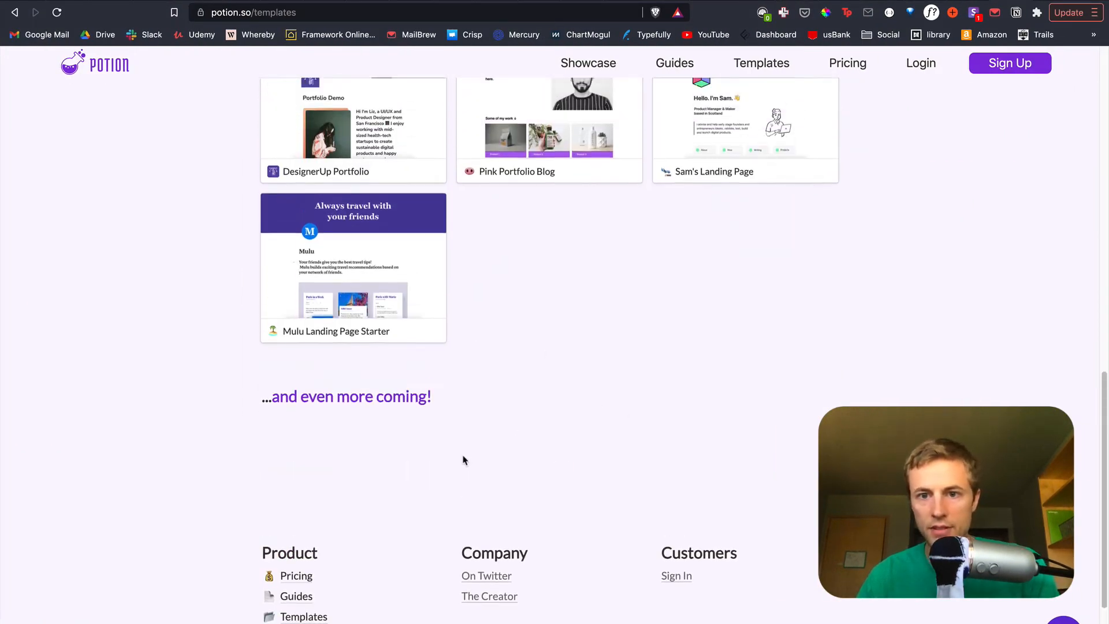
# - Scroll to the footer and start a new line under the Company links
pyautogui.scroll(-3)
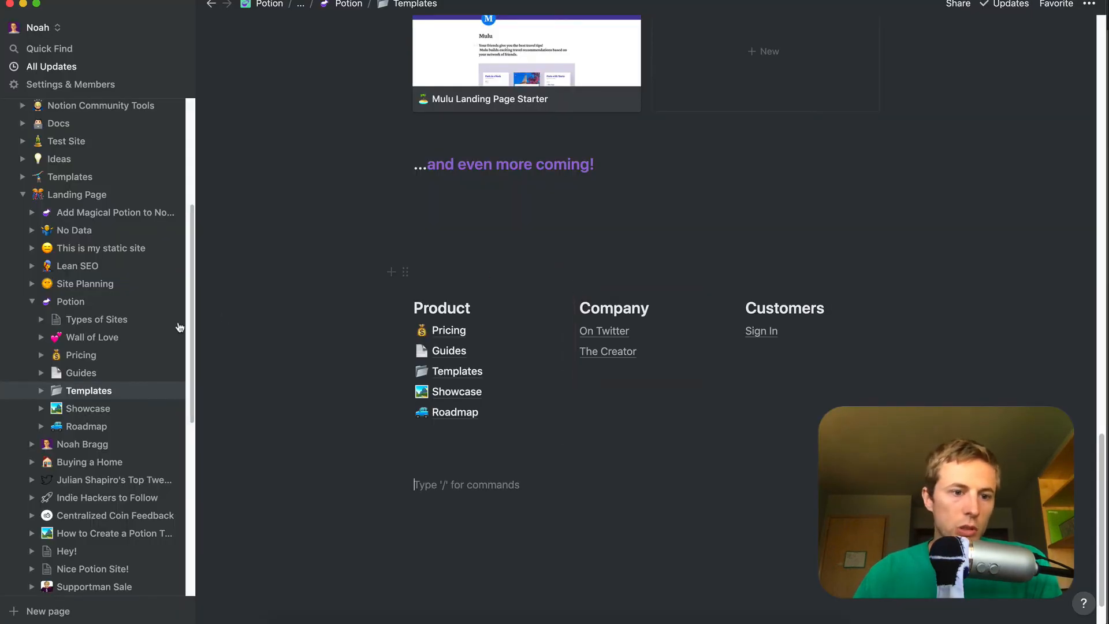
pyautogui.click(70, 300)
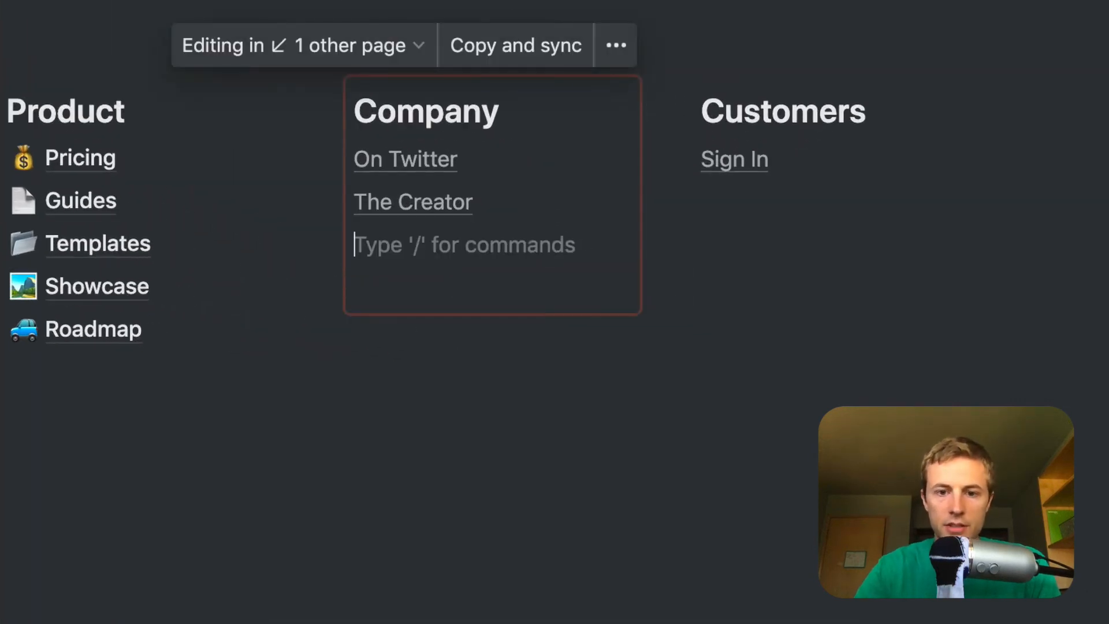
# - Type 'another link' under The Creator in the Company synced block
pyautogui.write('another link')
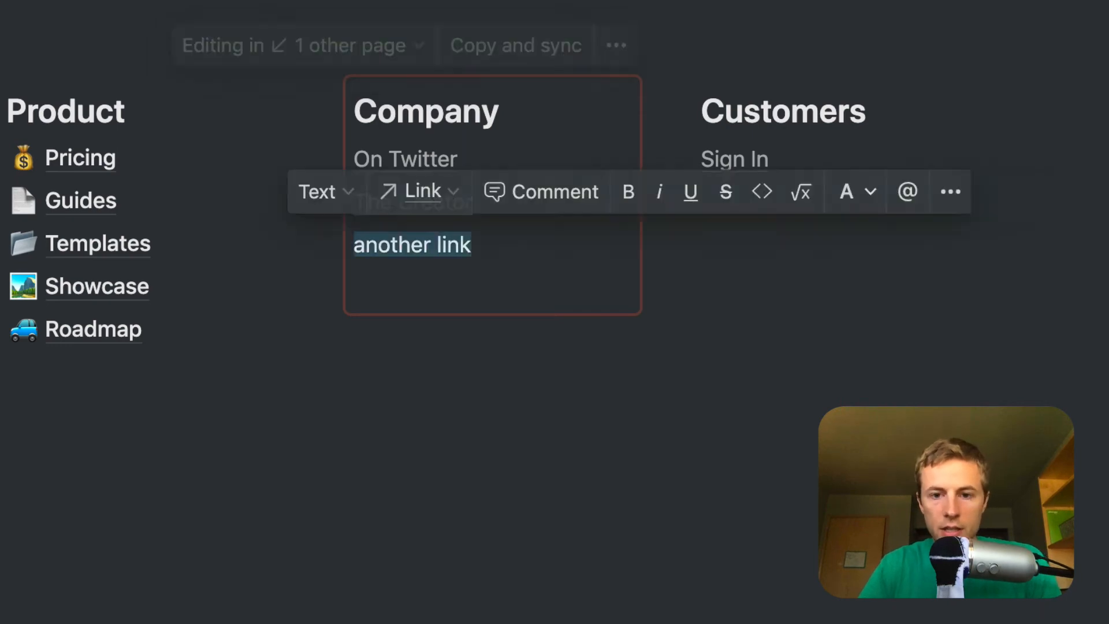
pyautogui.click(419, 191)
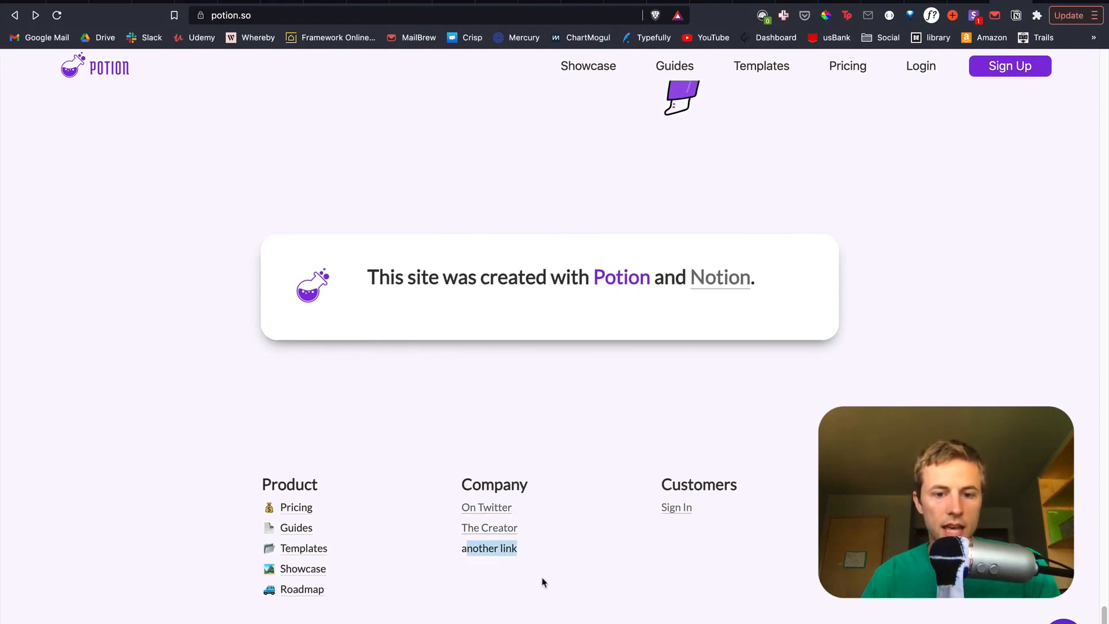
# - Open the live site's Templates page and scroll down to its footer
pyautogui.click(761, 66)
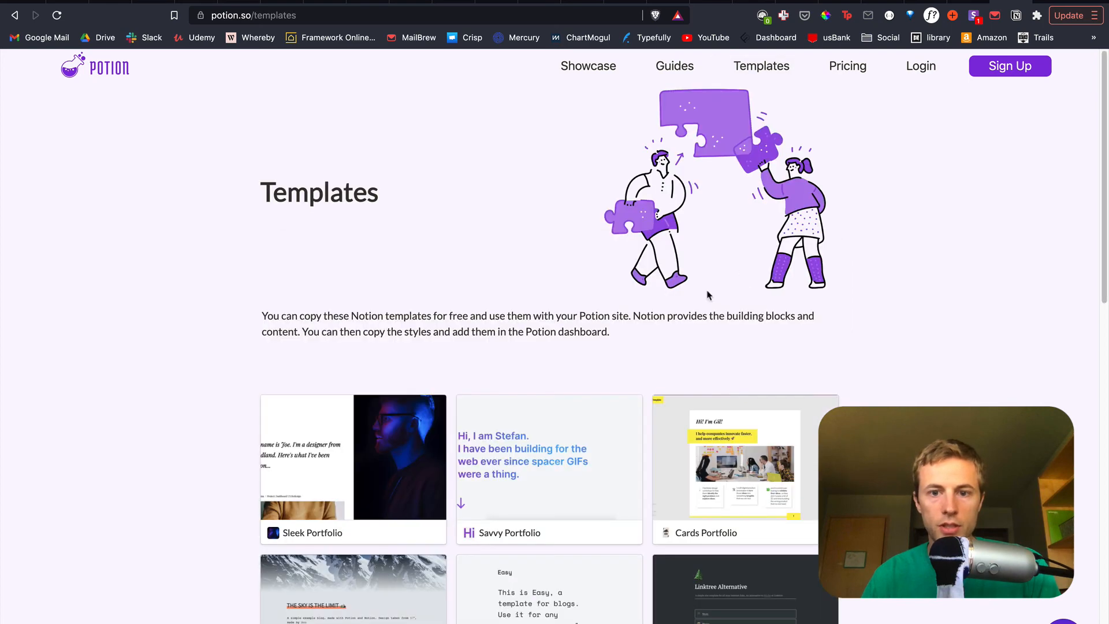
pyautogui.scroll(-3)
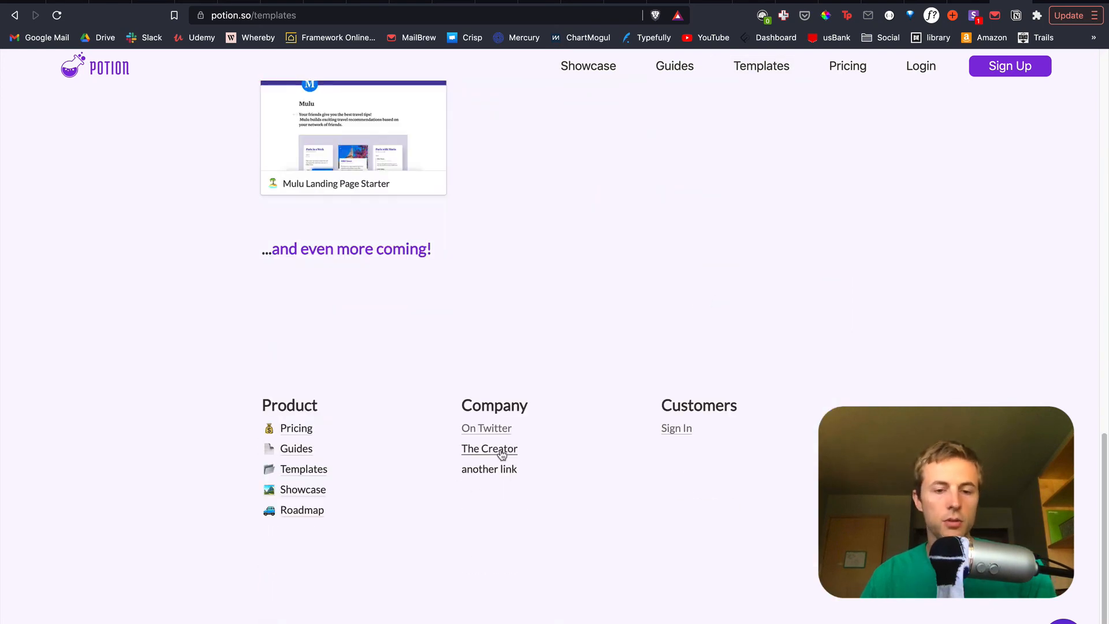
pyautogui.moveTo(505, 443)
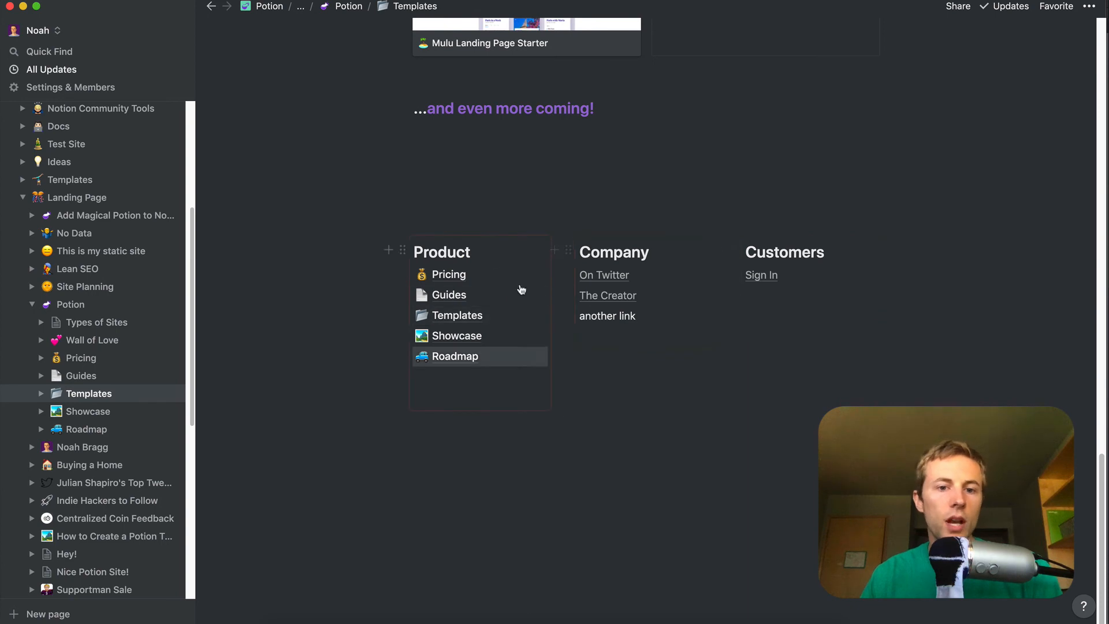
pyautogui.moveTo(498, 362)
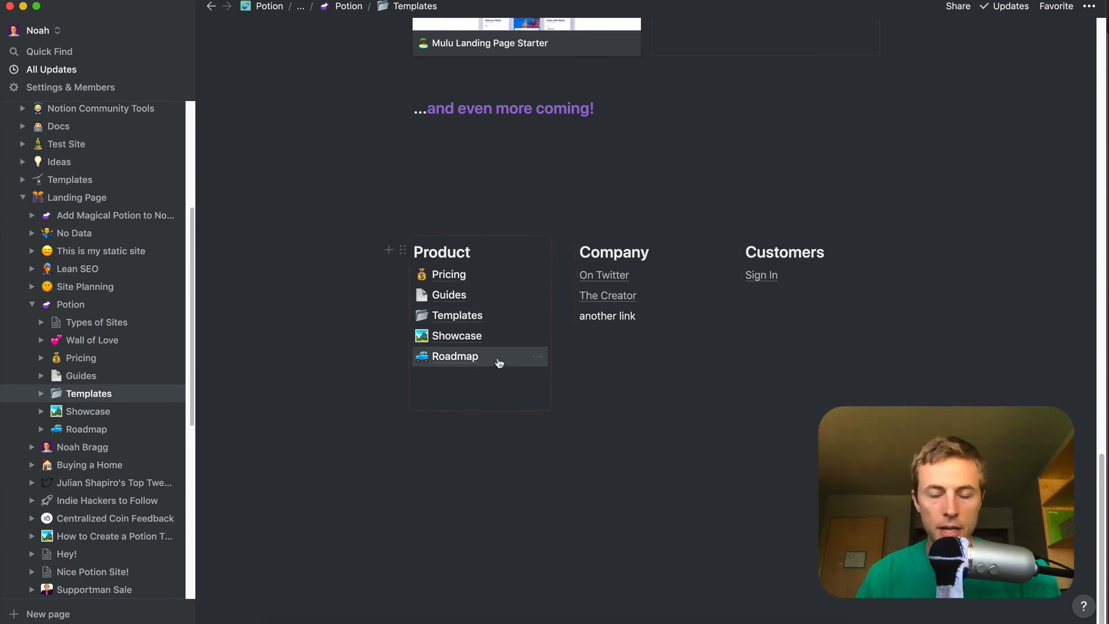